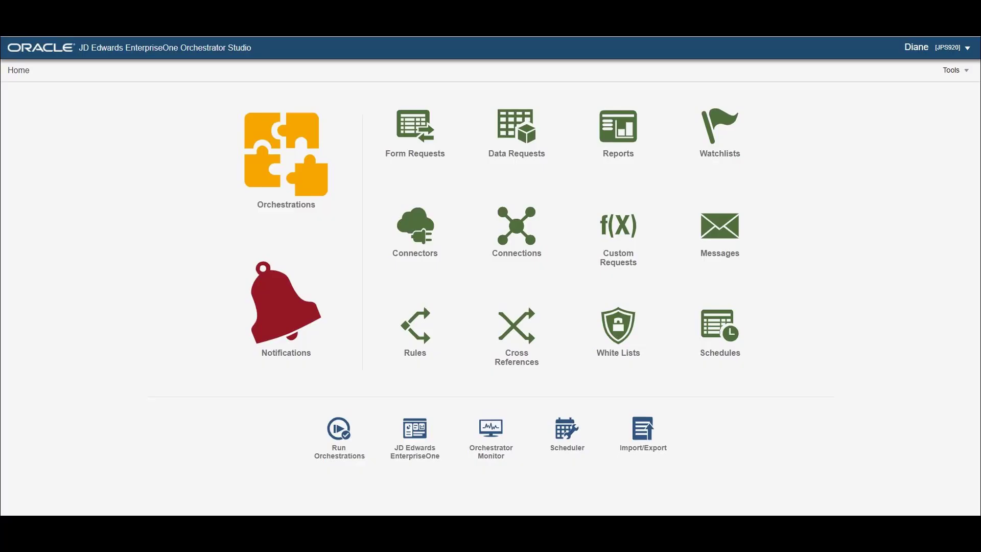
- Launch the Orchestrator Monitor from the Orchestrator Studio home page
click(491, 433)
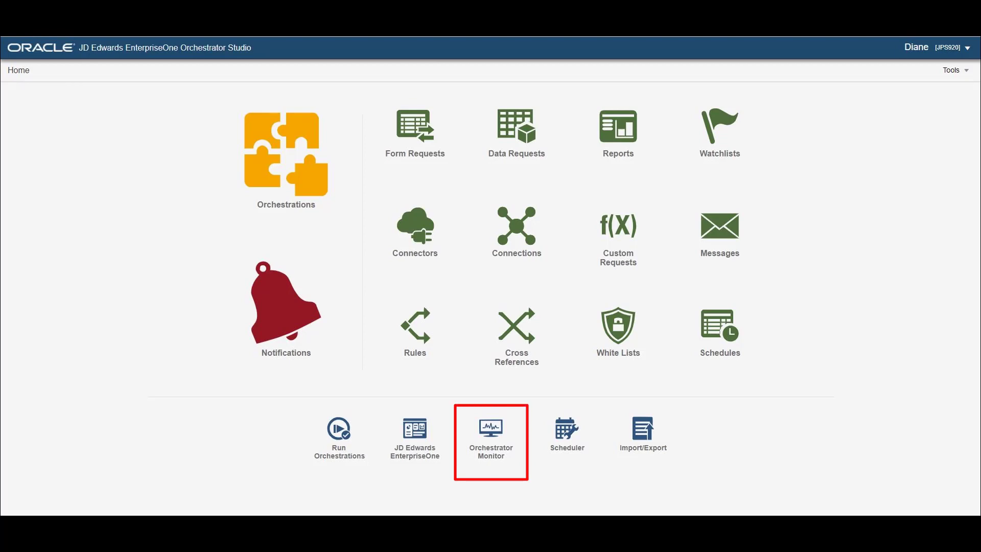
click(491, 430)
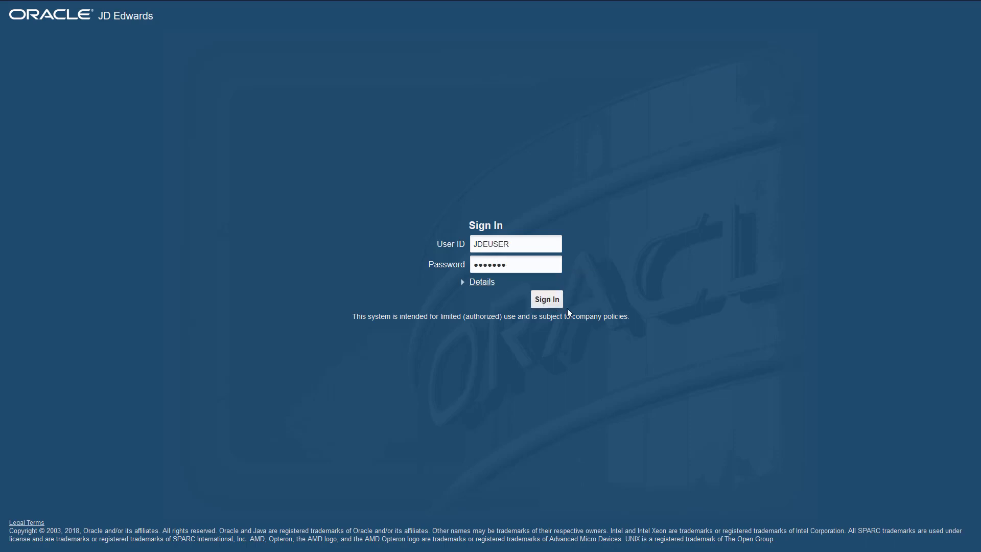
- Sign in to EnterpriseOne so the Monitor shows the orchestration health overview
click(546, 299)
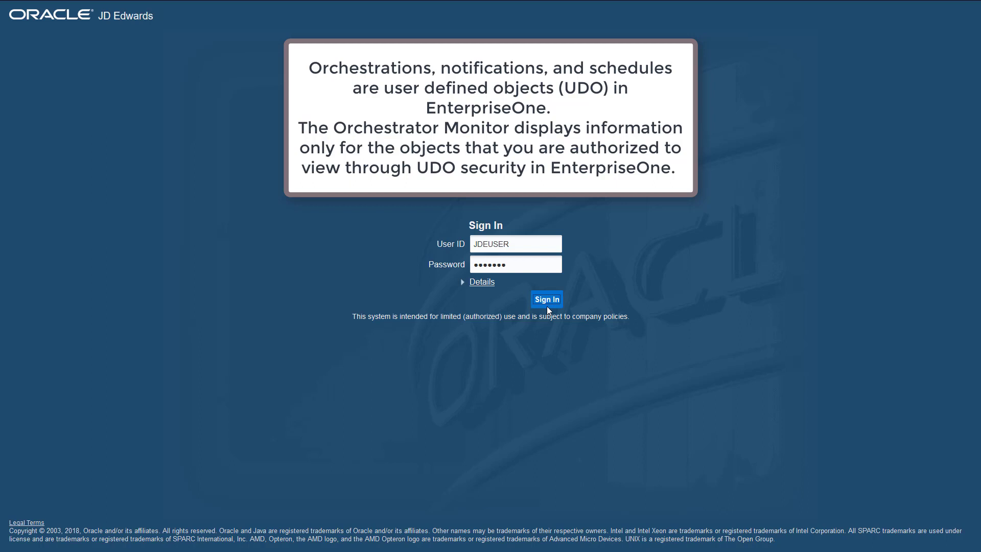
click(545, 299)
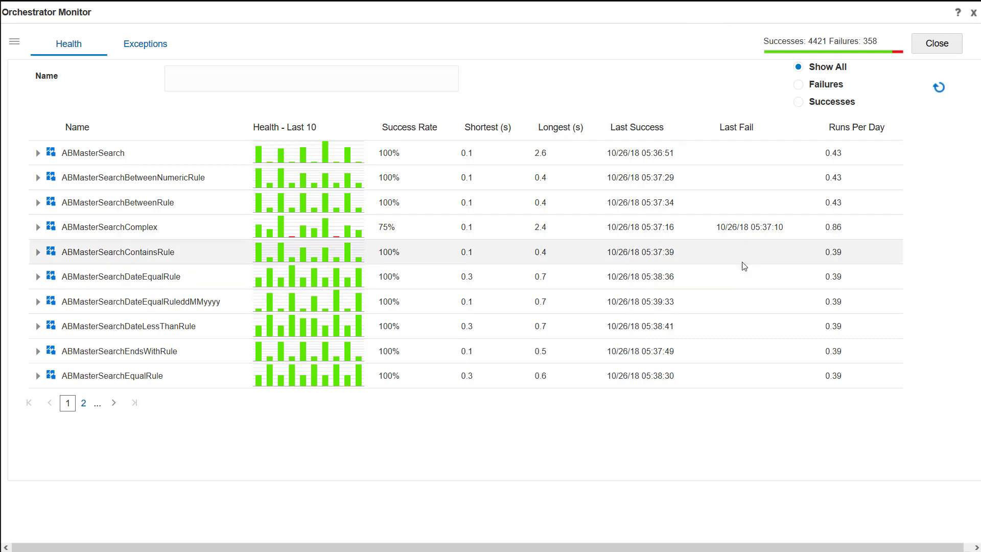
click(798, 85)
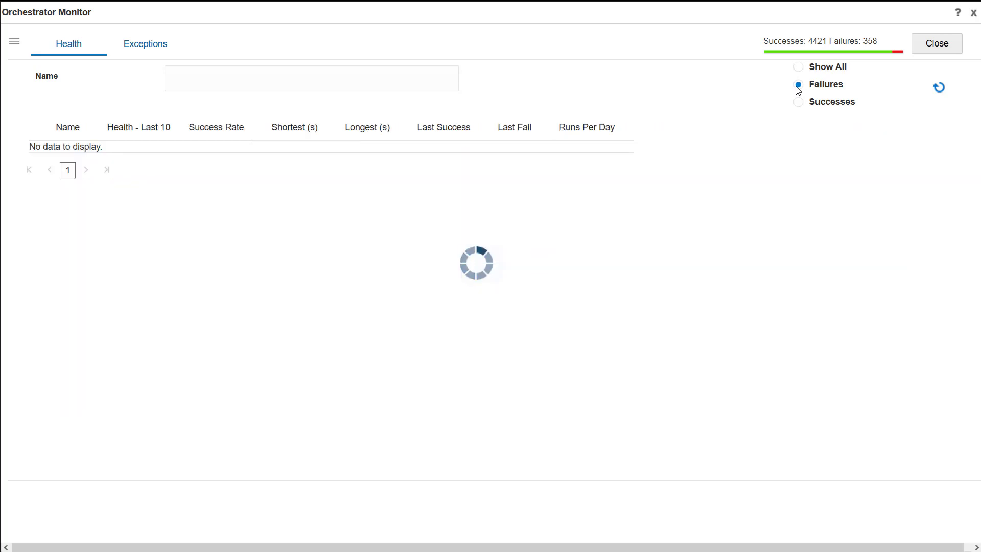
click(798, 68)
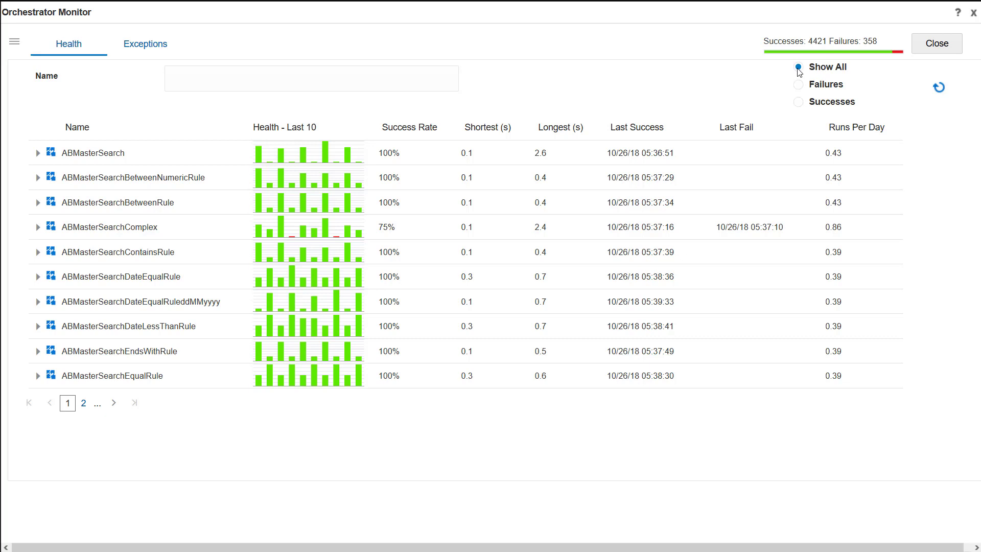
text(Data)
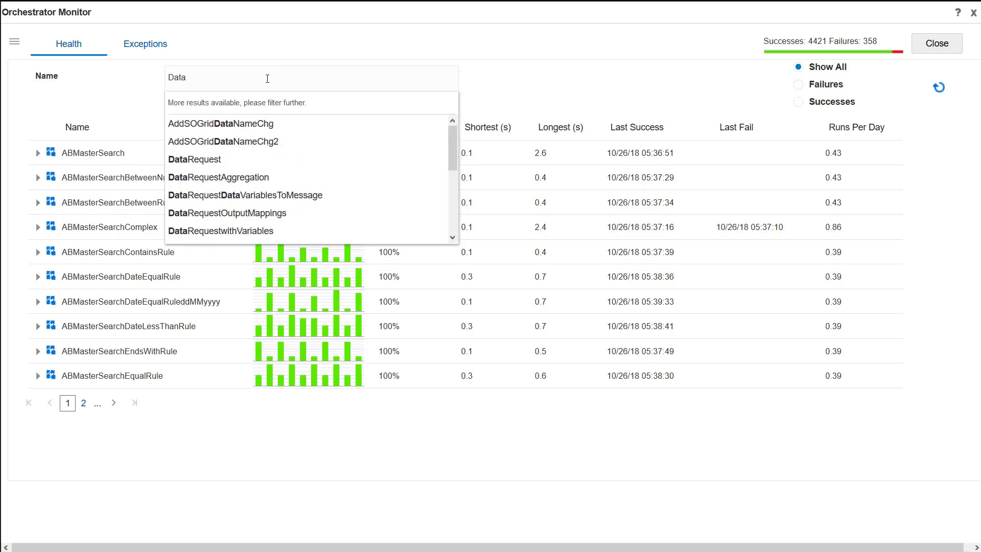
click(218, 176)
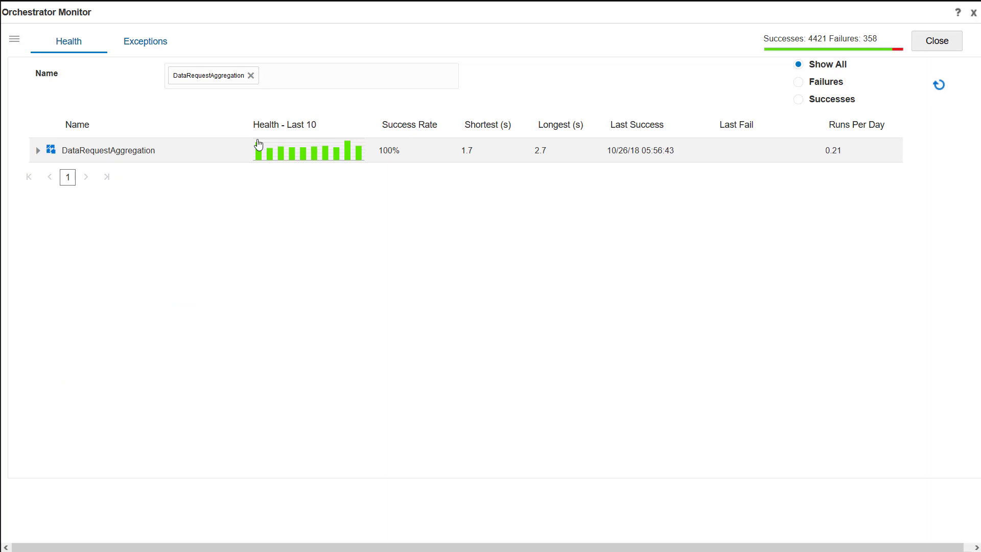
mouse_move(236, 140)
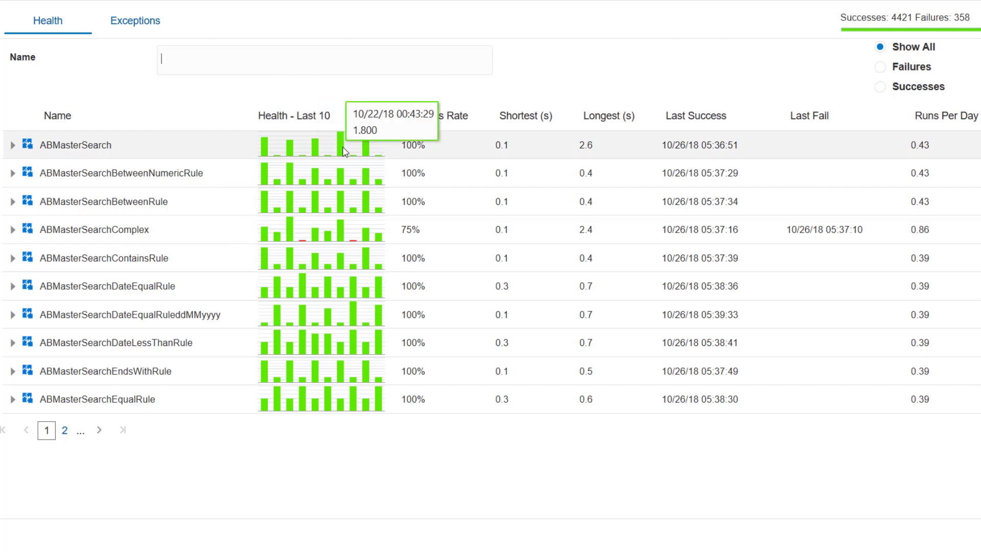
mouse_move(366, 152)
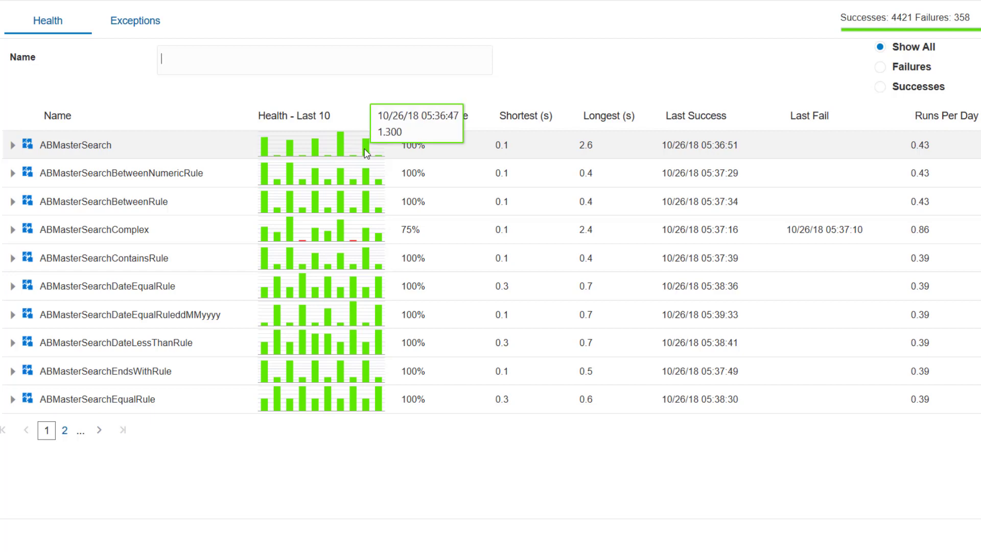
mouse_move(381, 160)
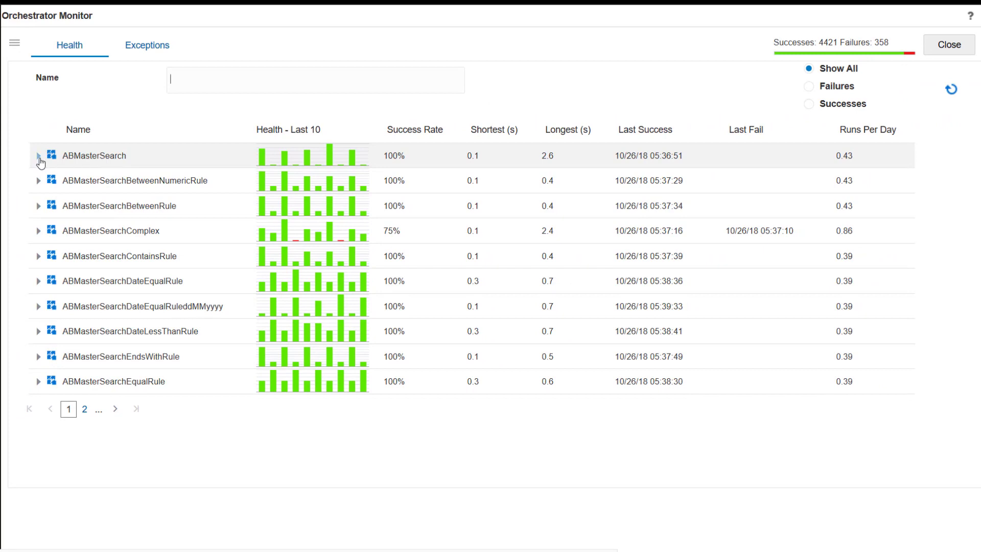
- Review ABMasterSearch's run details, then view the 322 exceptions from the past month
click(38, 155)
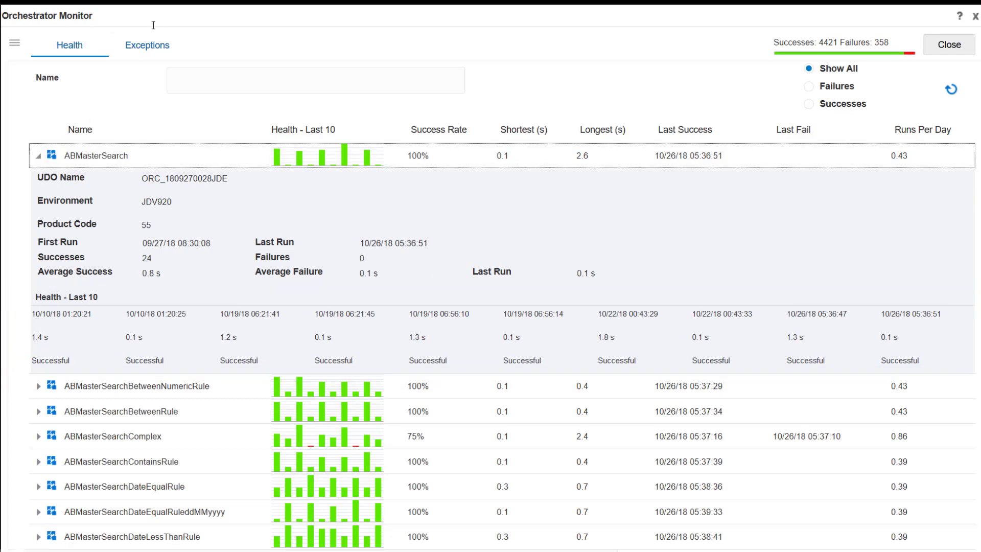
click(147, 45)
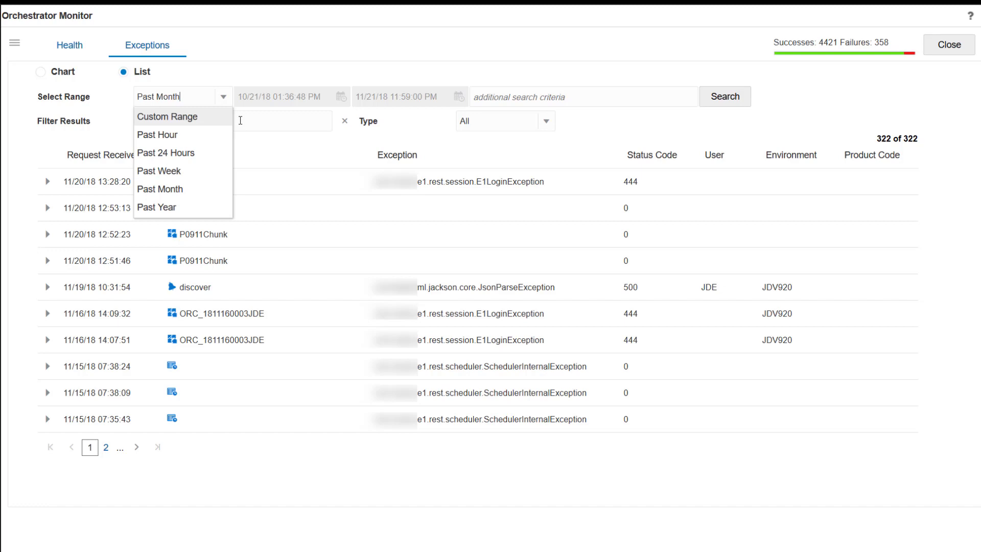
- Filter exceptions by 'weather', then clear the filter to list all 322 exceptions
text(weather)
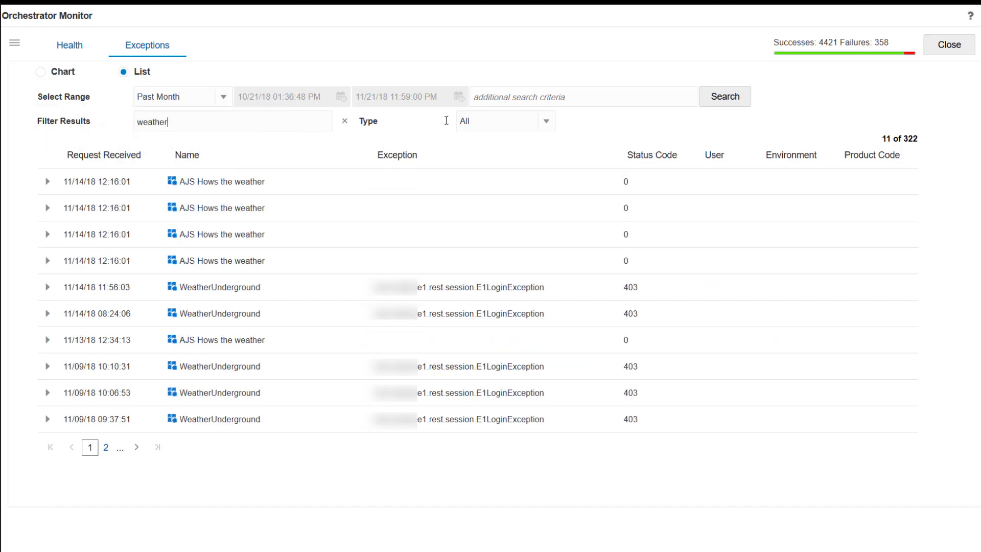
click(544, 121)
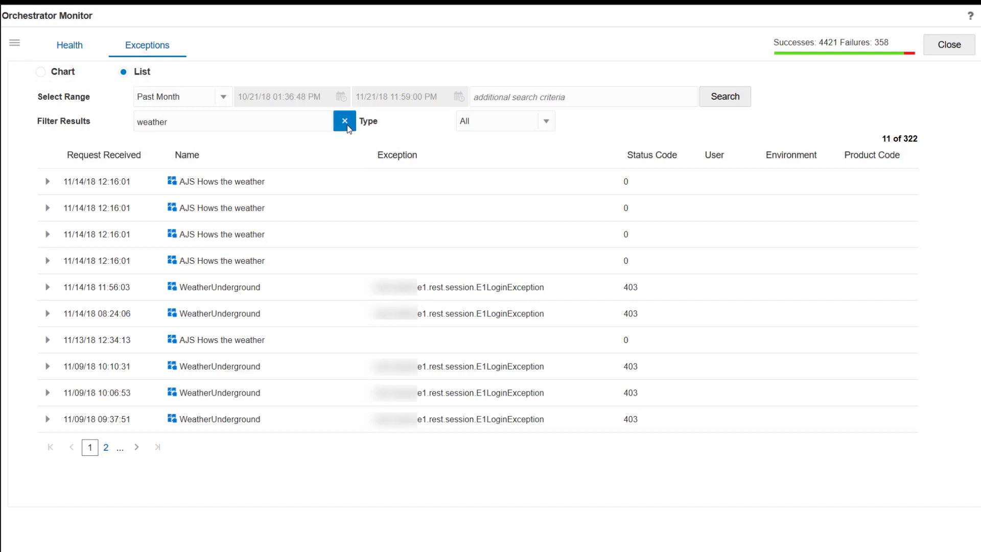
click(344, 120)
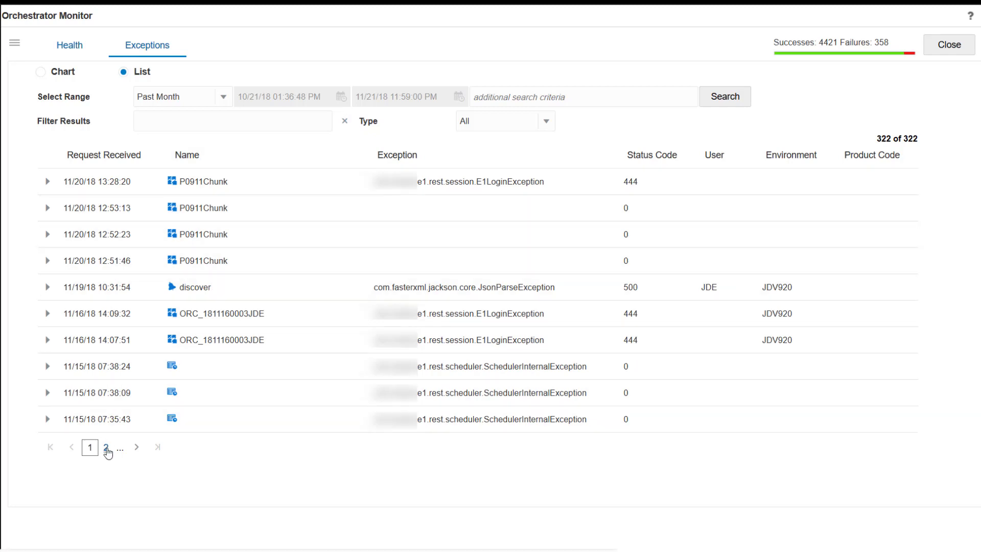
- On page 2, expand the 11:56:03 WeatherUnderground exception and read its JWT timeout message
click(105, 448)
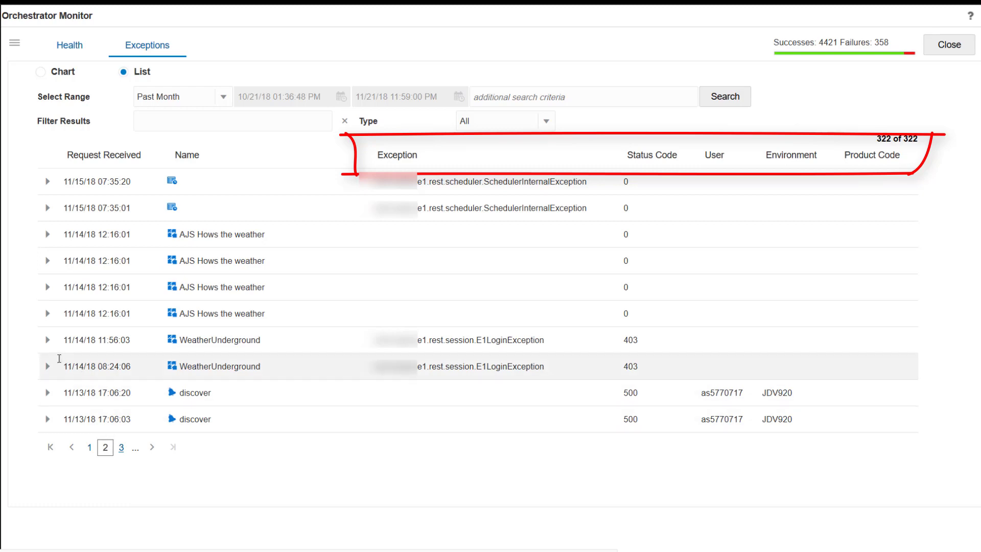
click(47, 339)
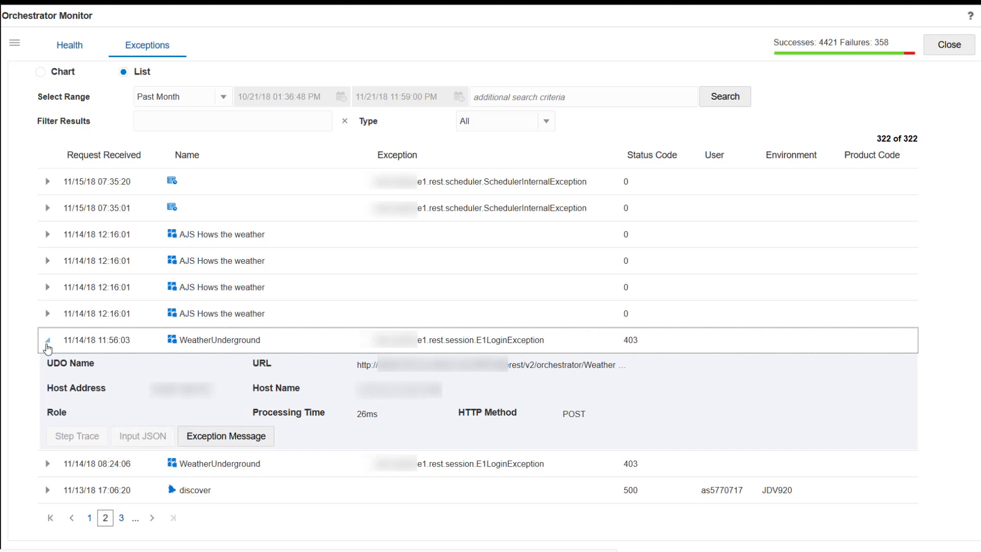
click(225, 435)
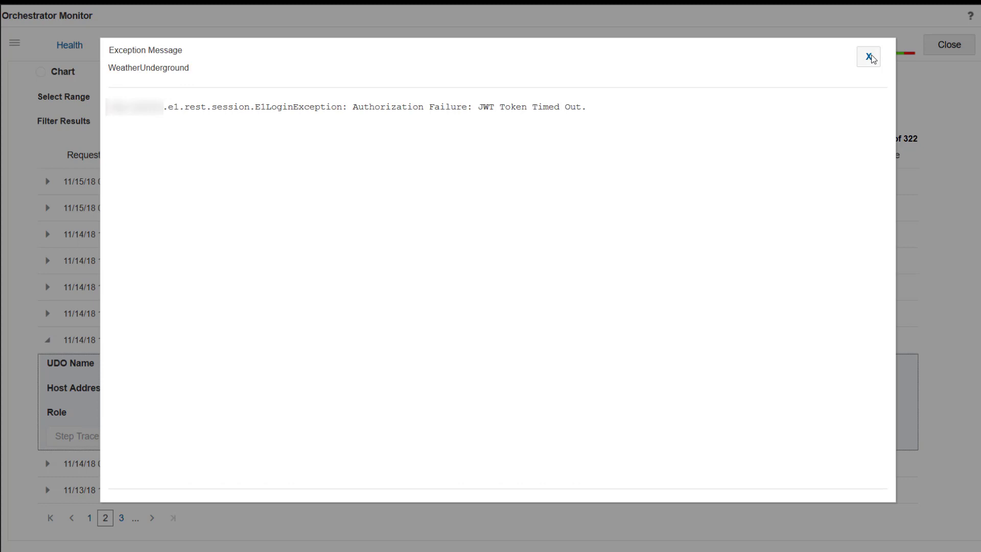
click(869, 56)
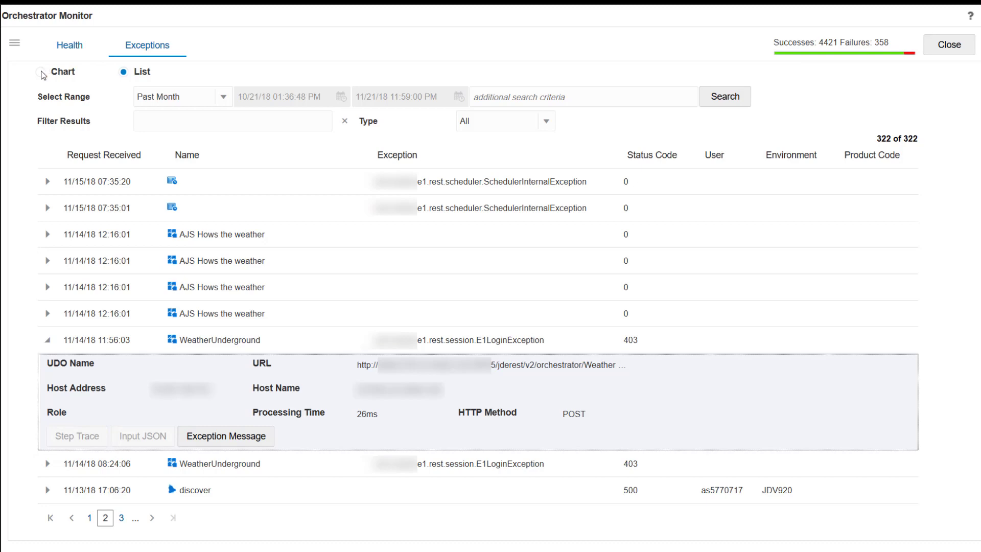
click(41, 72)
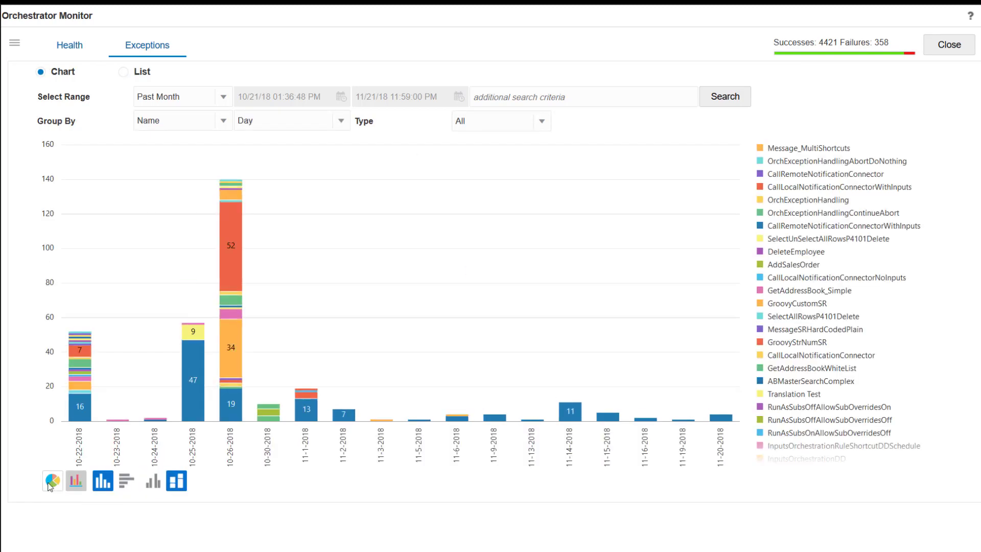
- Try the pie chart, return to bars, and group the exceptions chart by Name
click(52, 480)
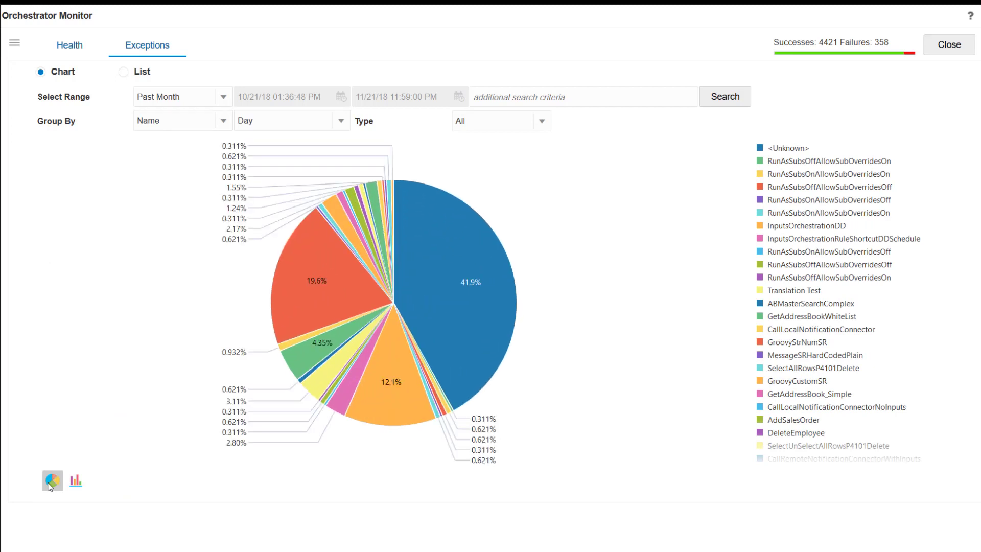
click(76, 480)
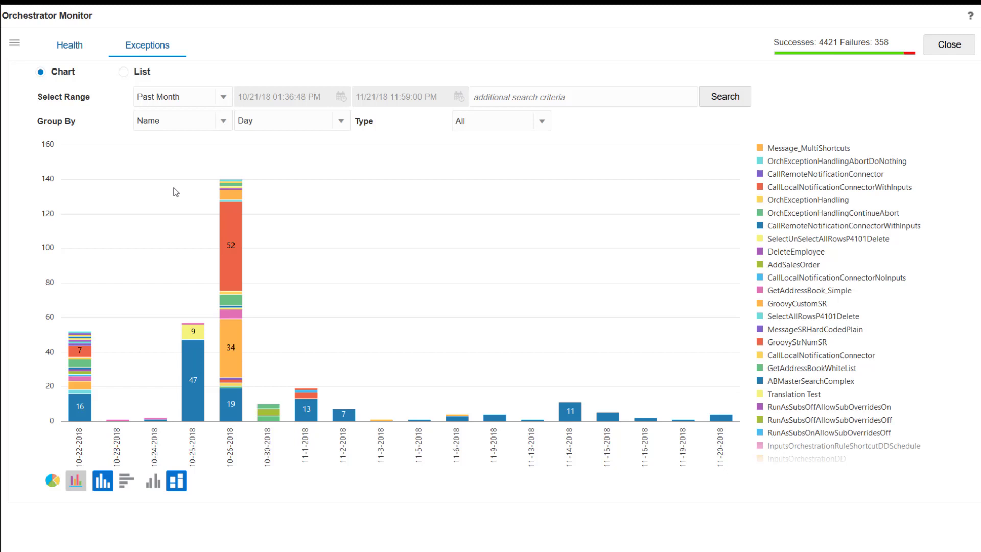
click(182, 121)
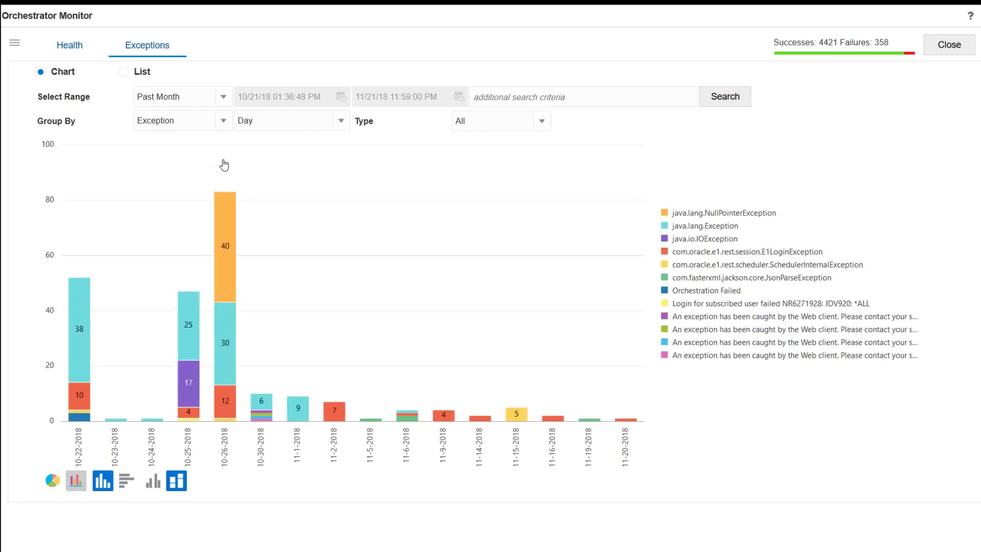
click(182, 120)
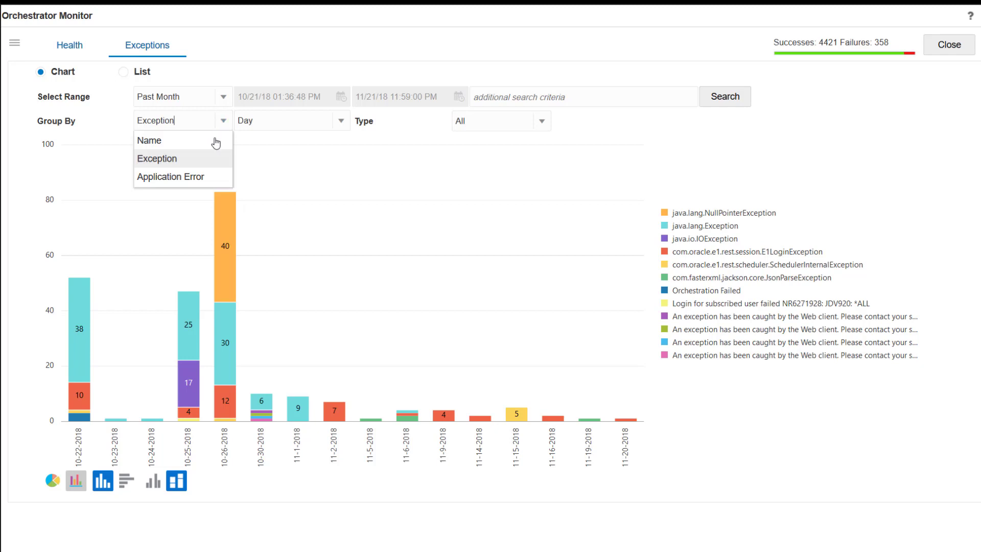
click(150, 140)
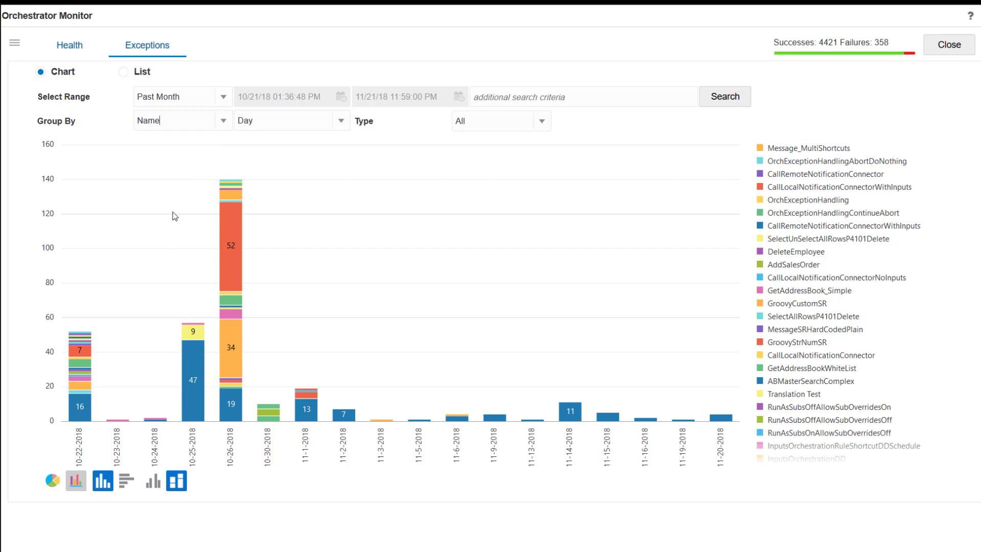
mouse_move(116, 416)
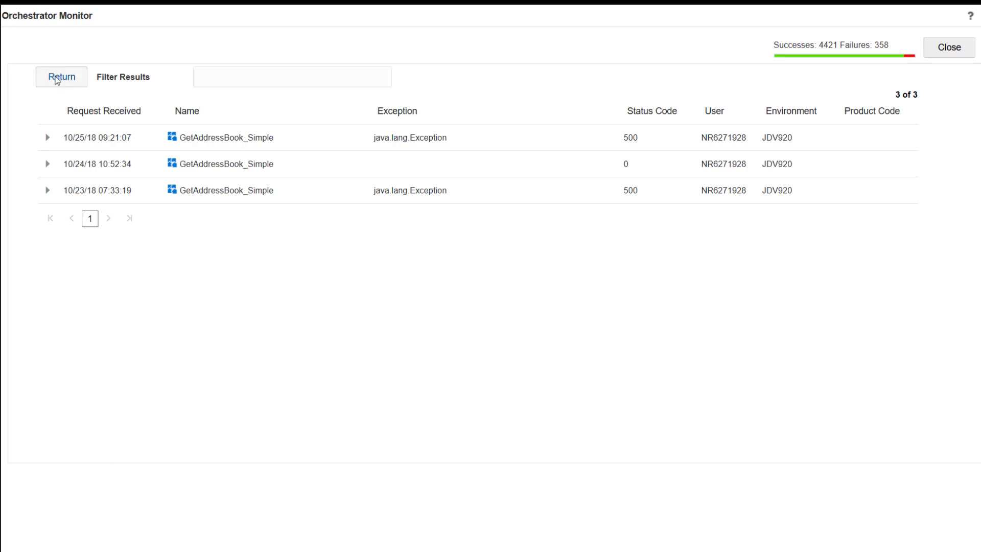
- Return from the GetAddressBook_Simple request list and close the Monitor
click(60, 76)
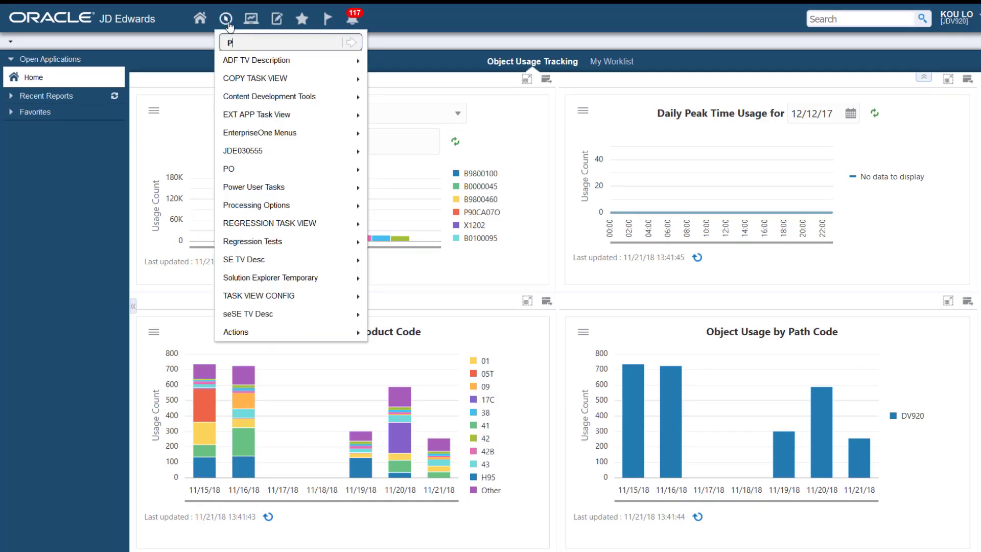
- In Orchestrator Exceptions list NTF-type exceptions, then move to Orchestrator Health
click(353, 41)
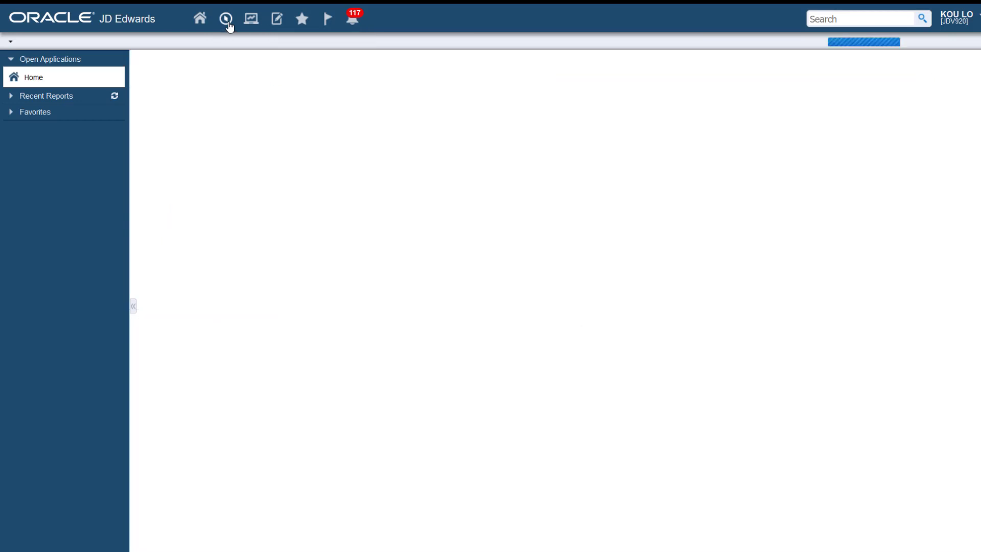
click(224, 19)
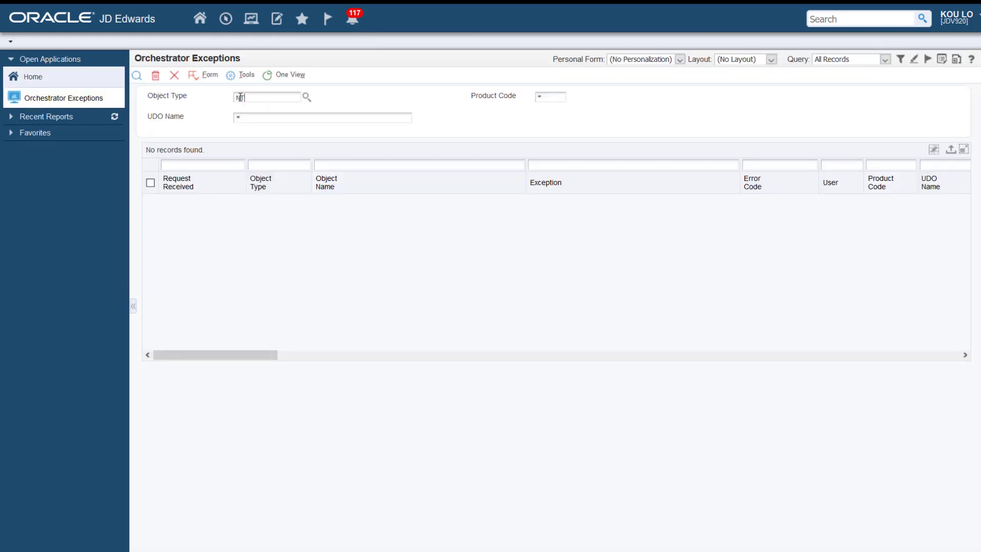
text(NTF)
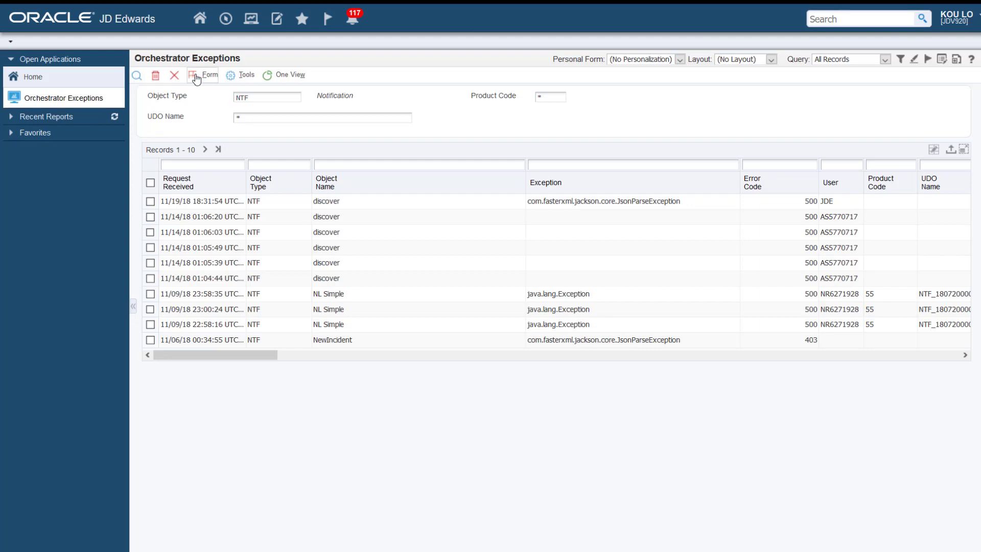
click(206, 75)
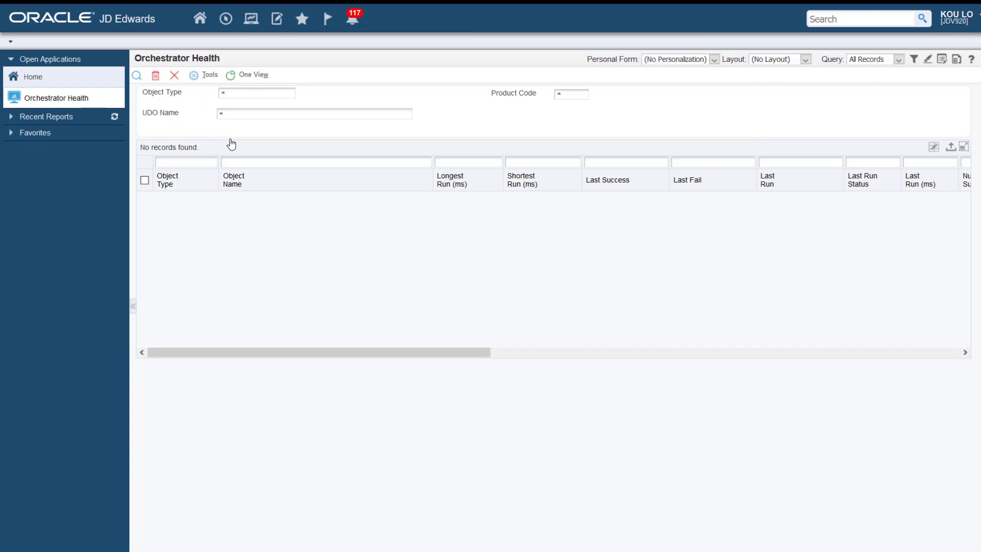
- Find all health records and delete the Finish Irrigation Operation record, confirming with OK
click(136, 75)
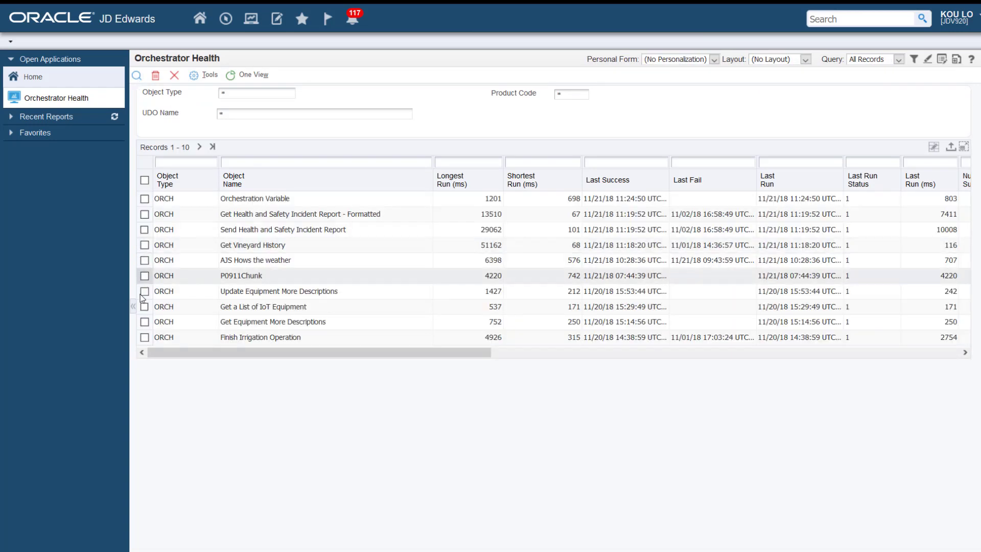
click(144, 337)
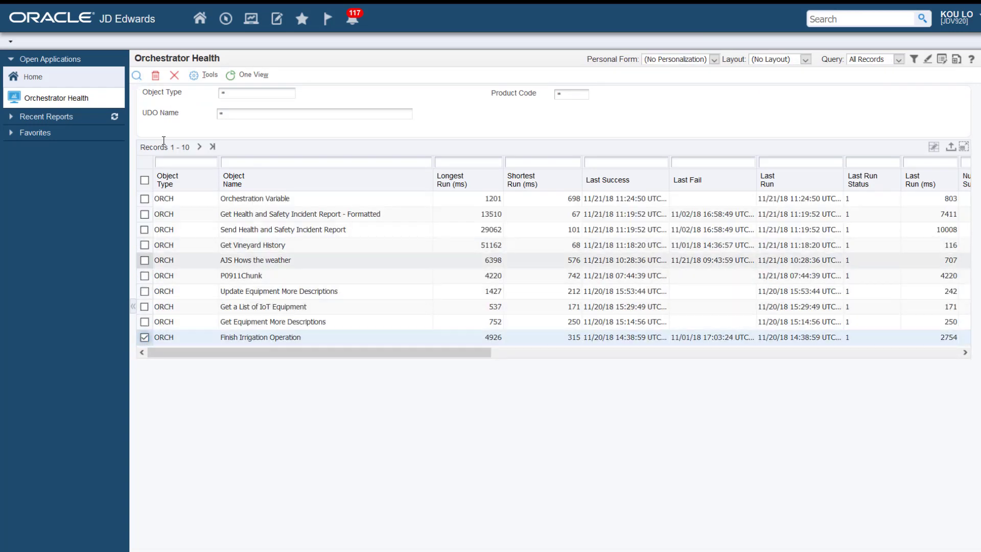
click(155, 74)
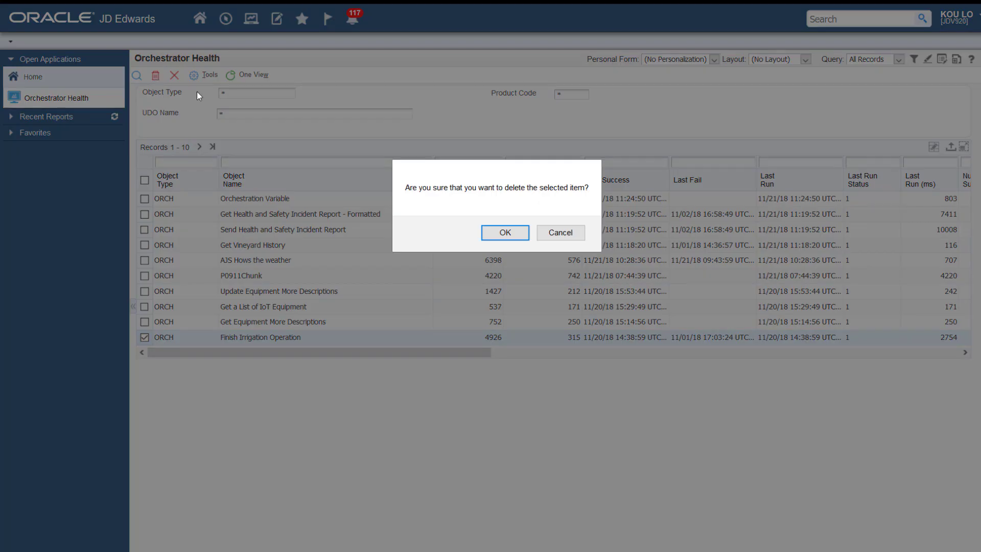
click(503, 232)
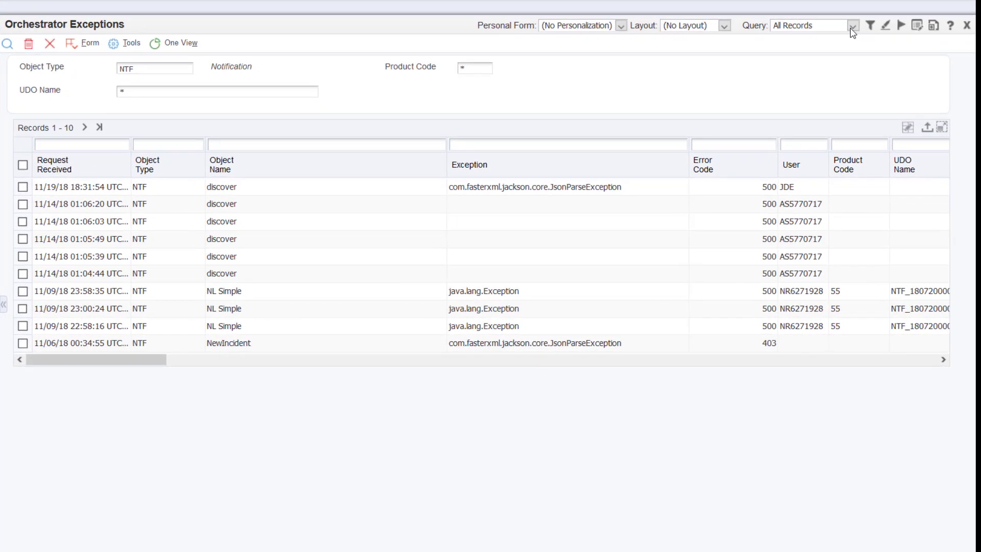
- Apply the Application Errors query with Object Type cleared and find matching exceptions
click(851, 25)
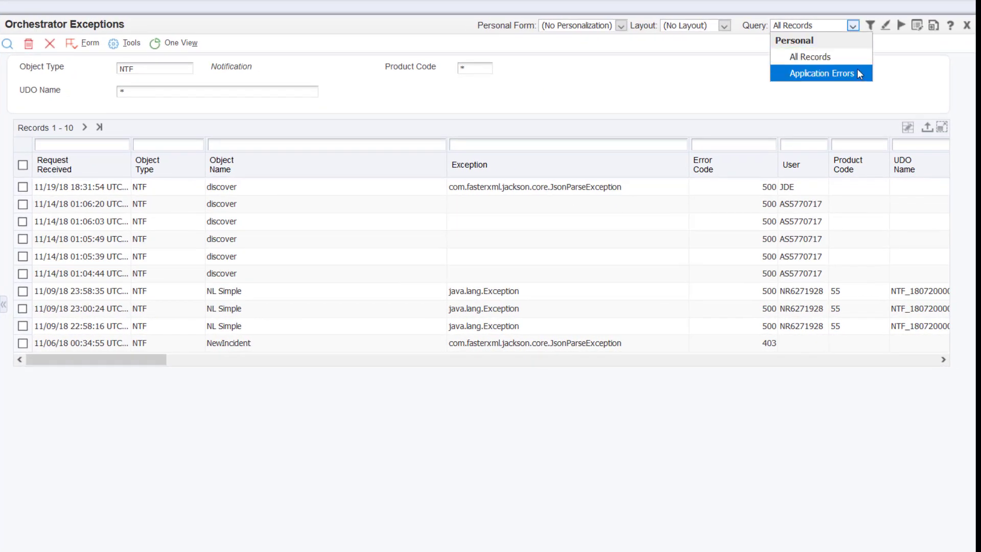
click(819, 74)
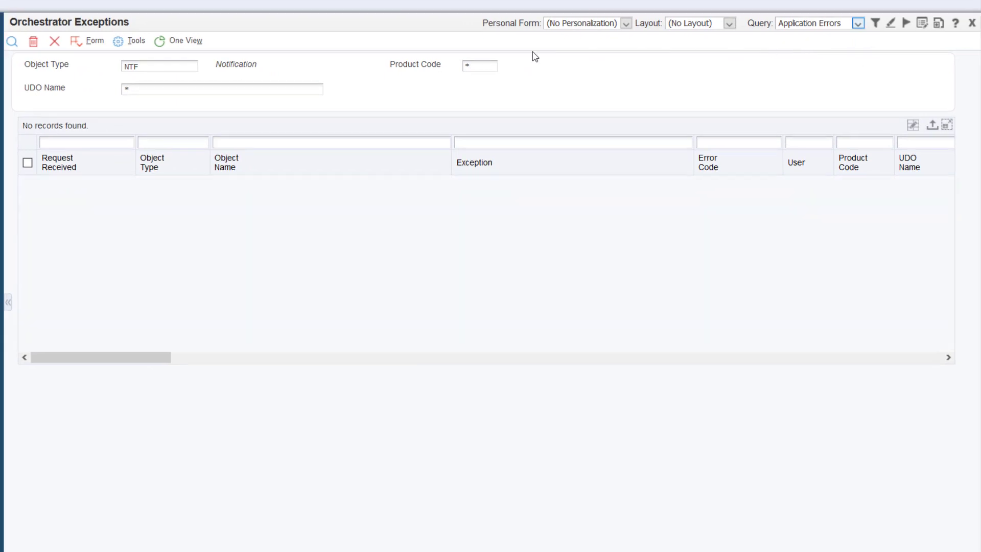
click(12, 41)
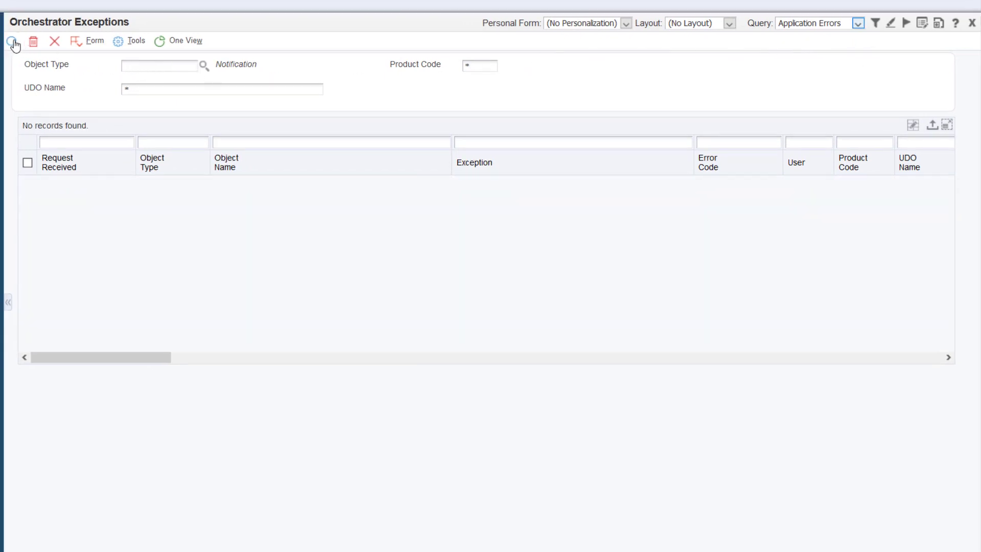
click(12, 41)
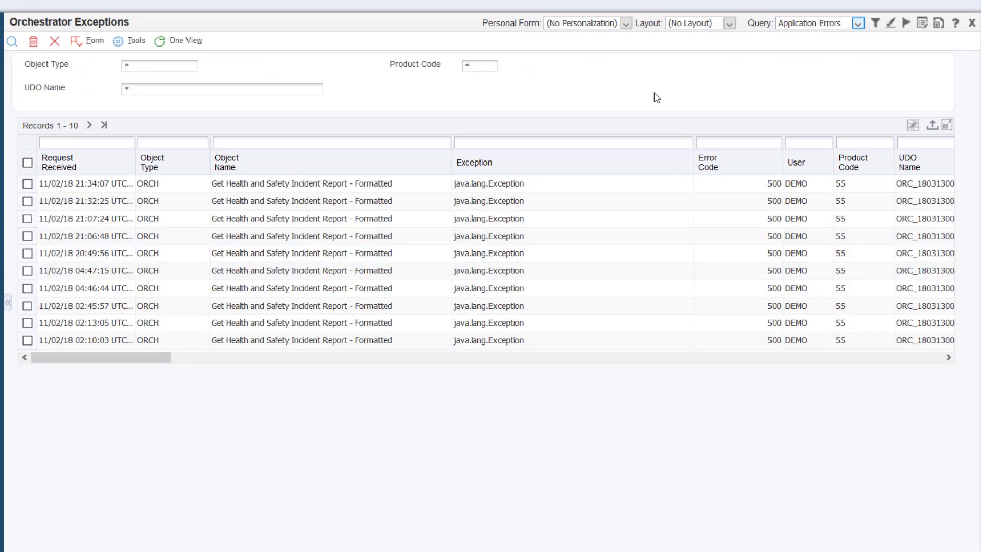
- Create a watchlist 'Orch Application Errors' on this query with warning threshold 1
click(907, 24)
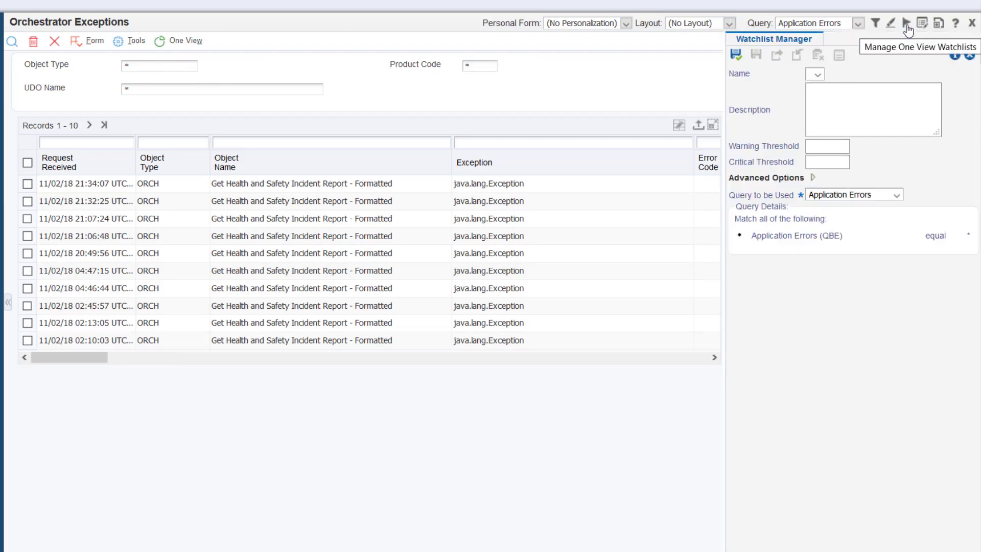
text(Orch Application Errors)
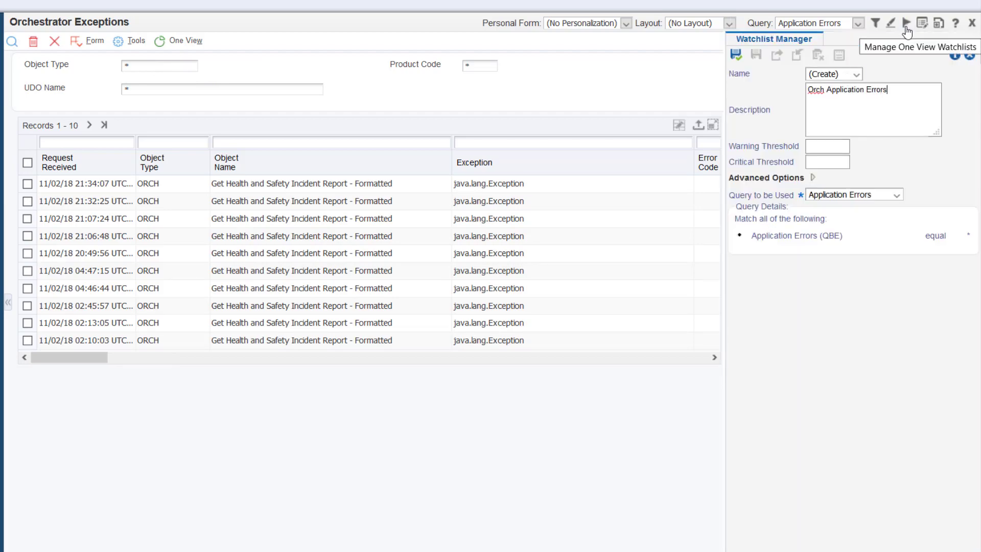
text(1)
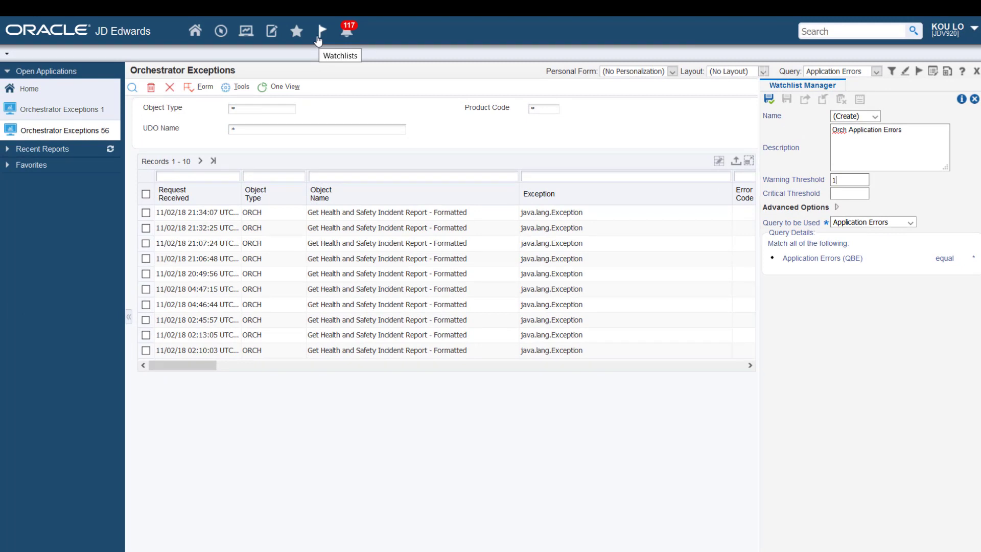
mouse_move(347, 29)
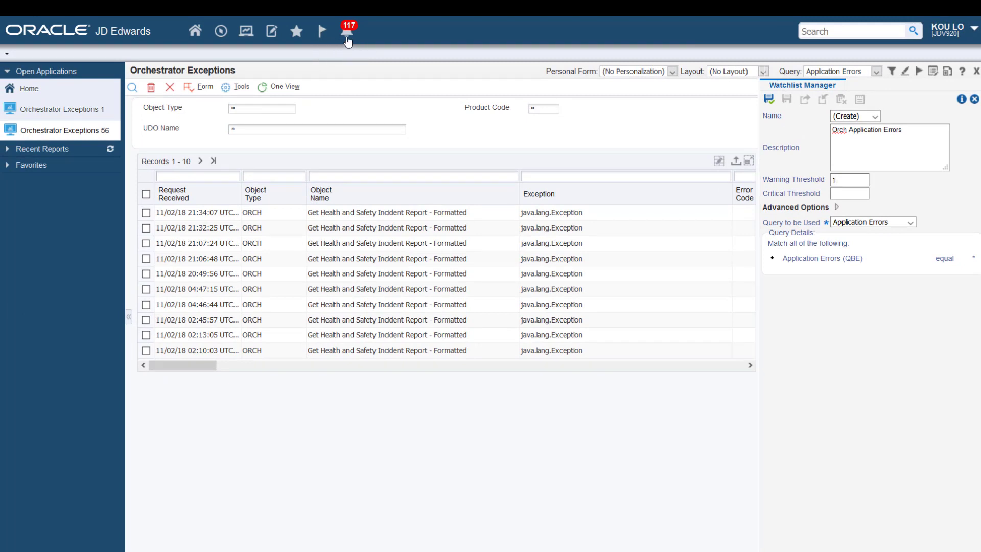
mouse_move(347, 31)
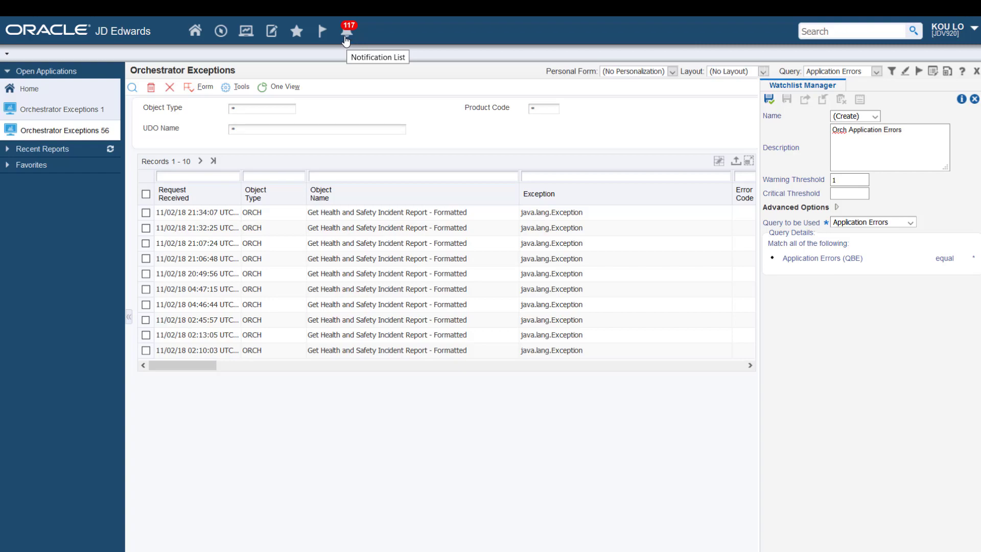
mouse_move(339, 41)
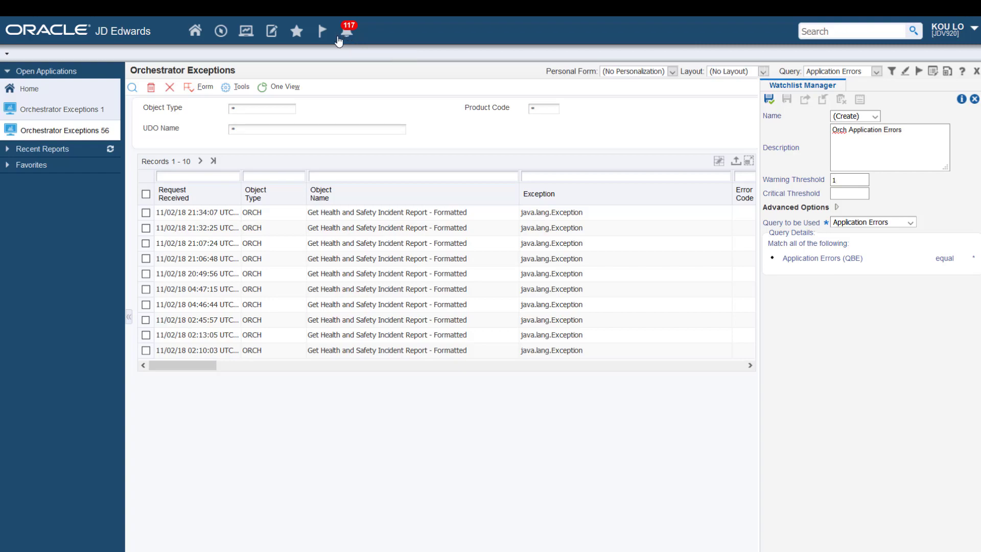